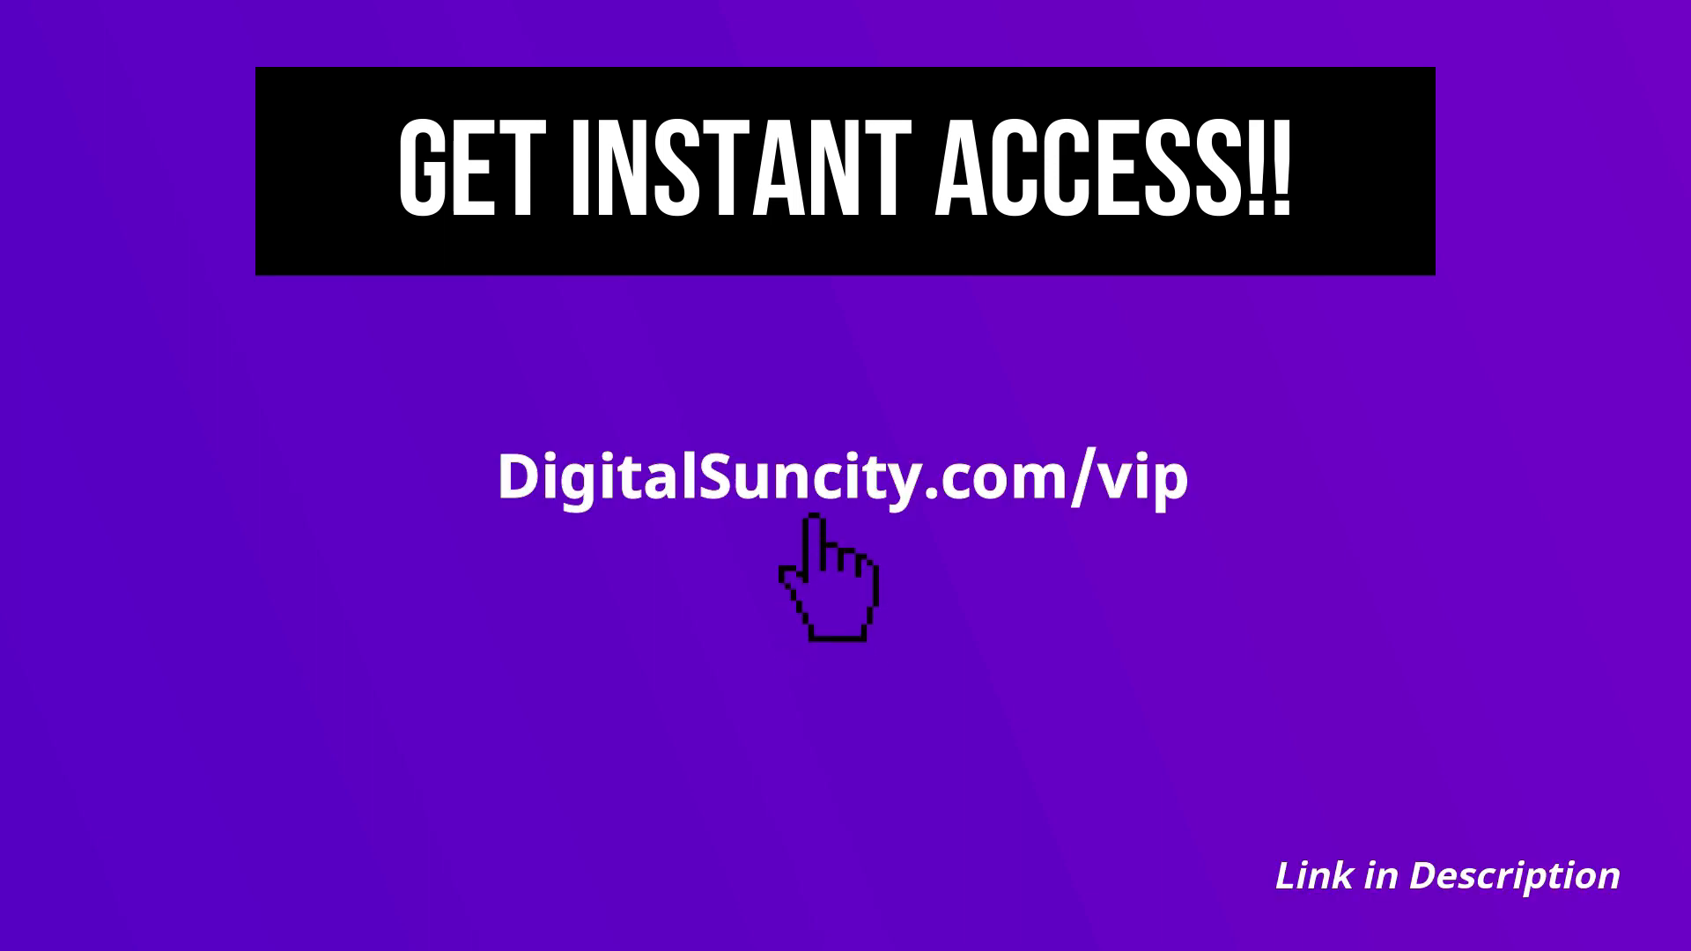
{"action": "mouse_move", "coordinate": [829, 583]}
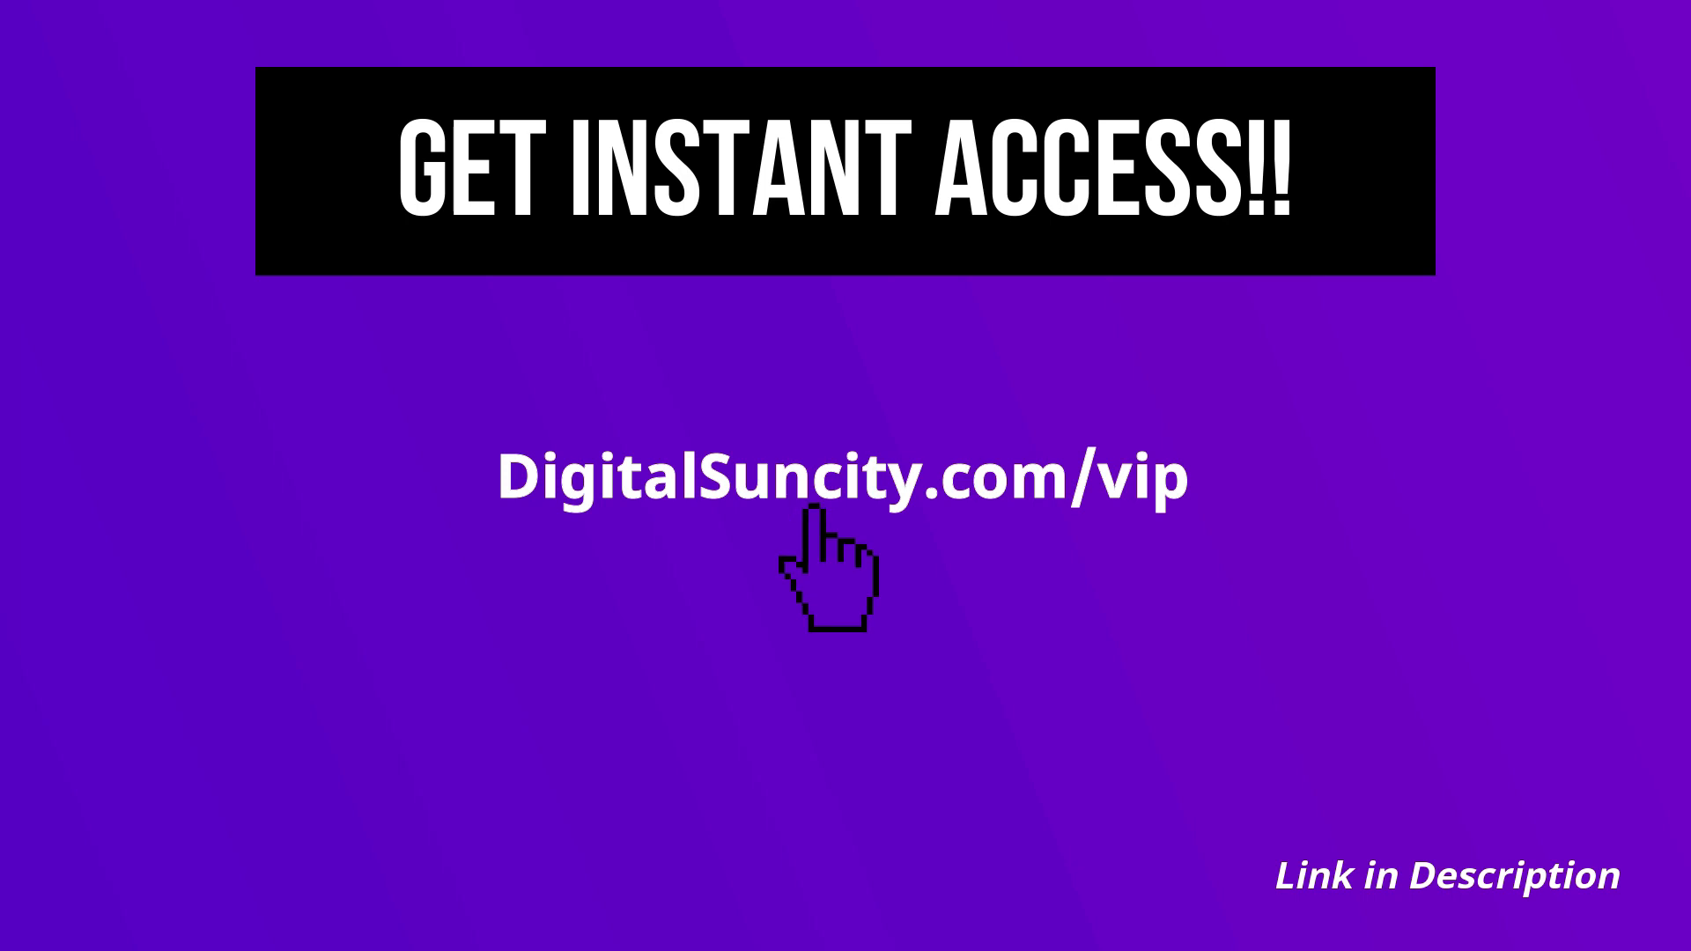